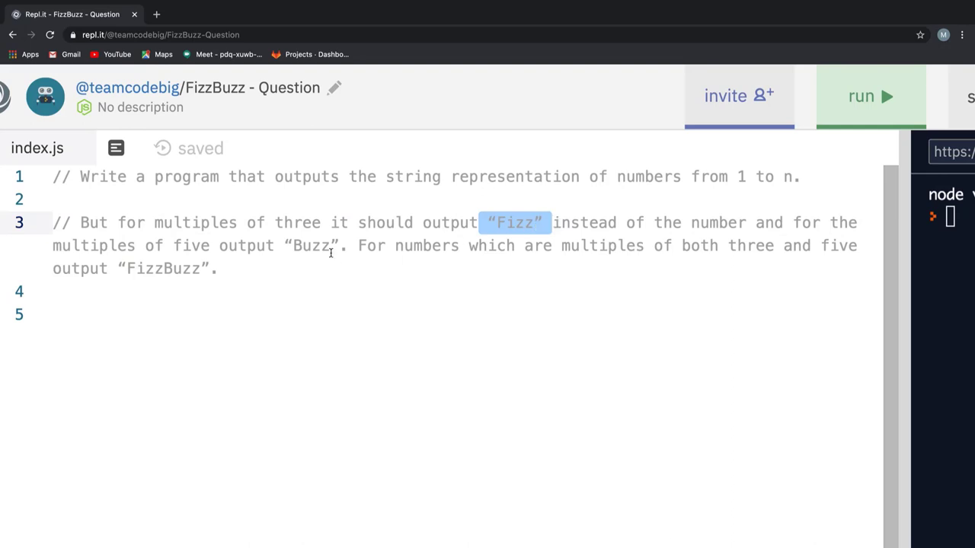
Step: Review the FizzBuzz problem comment before starting the function
double_click(311, 245)
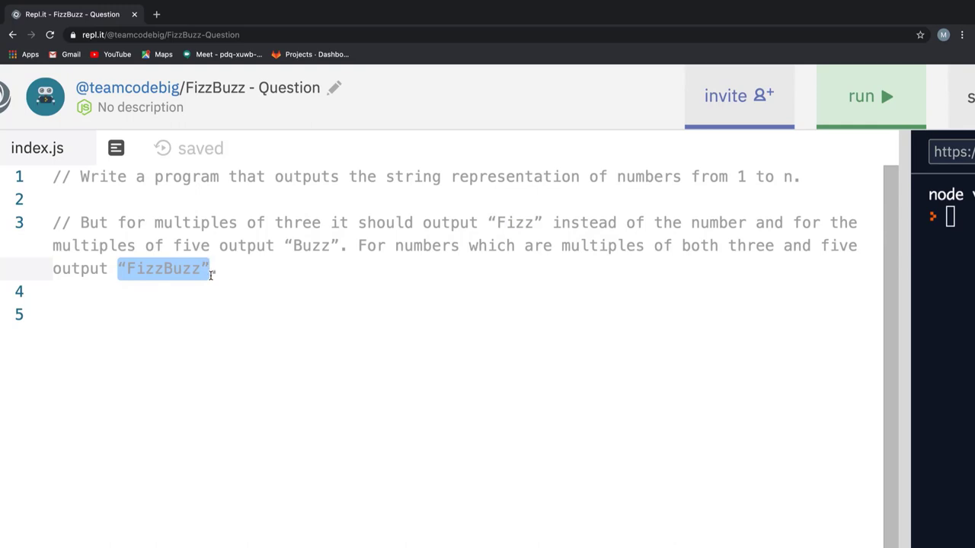
left_click(221, 268)
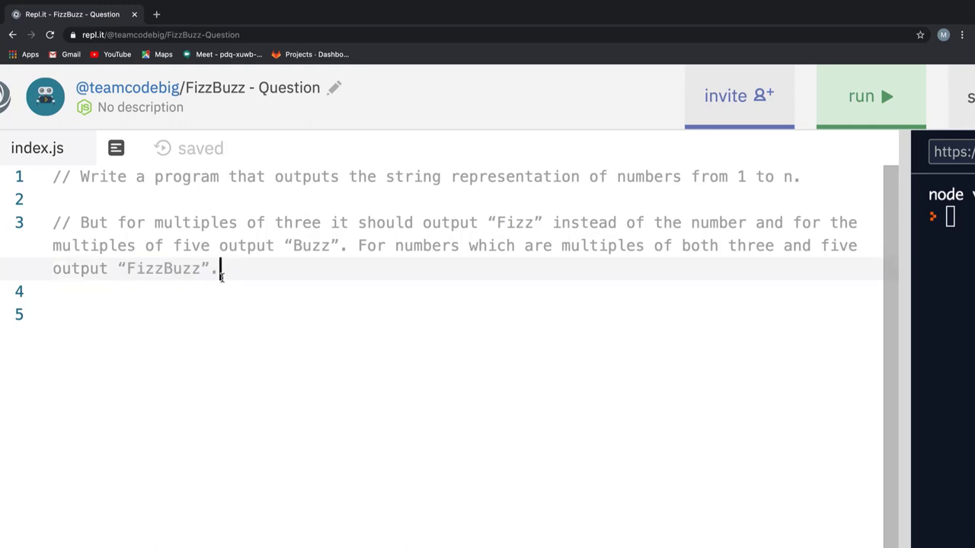
mouse_move(516, 93)
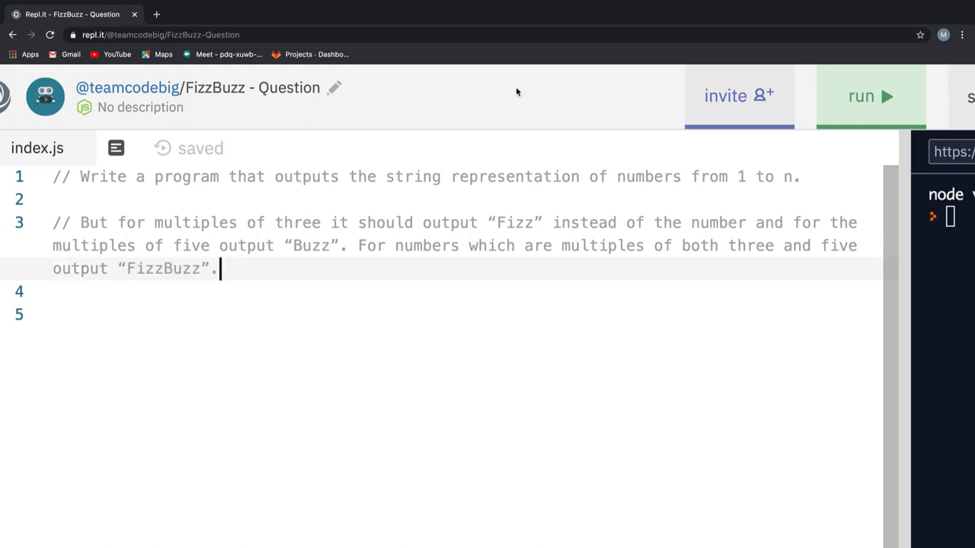
left_click_drag(737, 176, 799, 177)
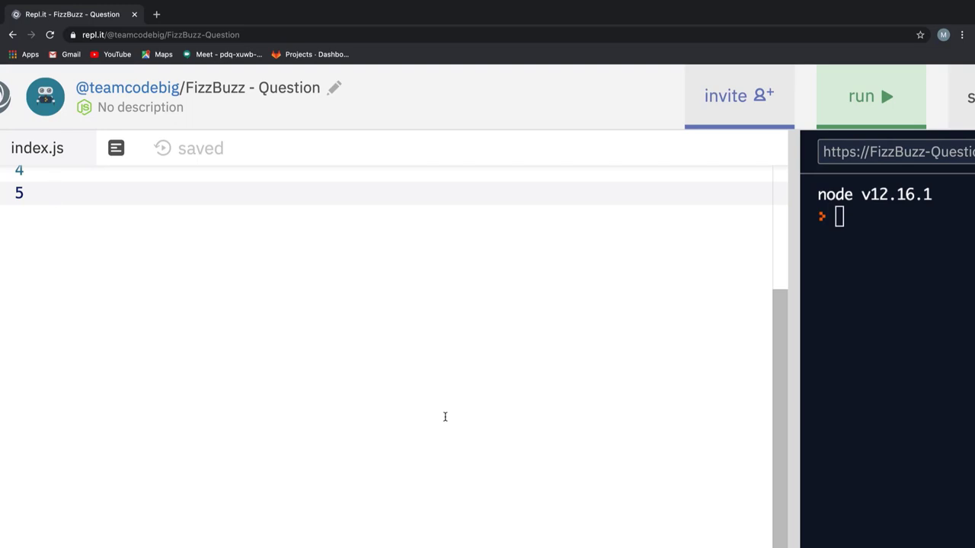
Step: Write the fizzbuzz(iterations) function with a for loop from i = 1 through iterations
type("function")
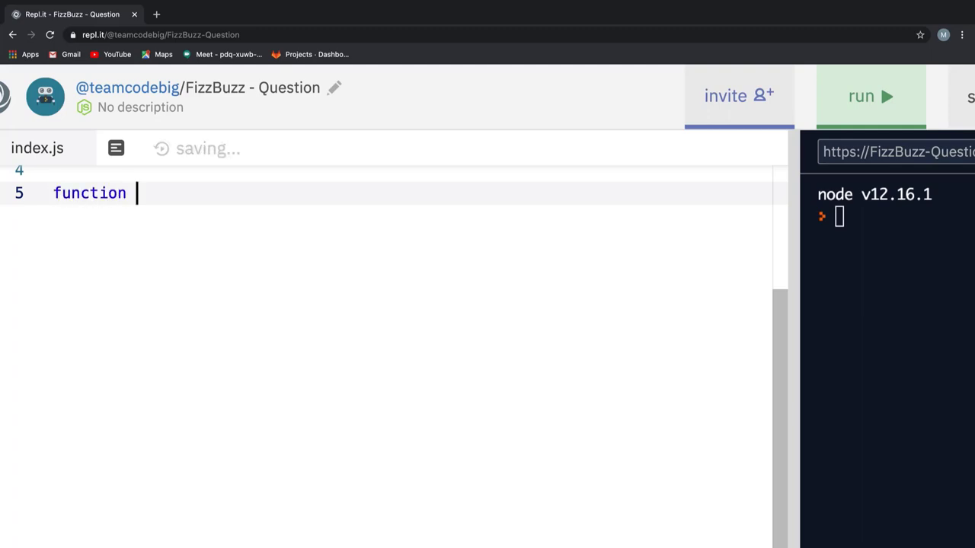
type("fizzbuzz")
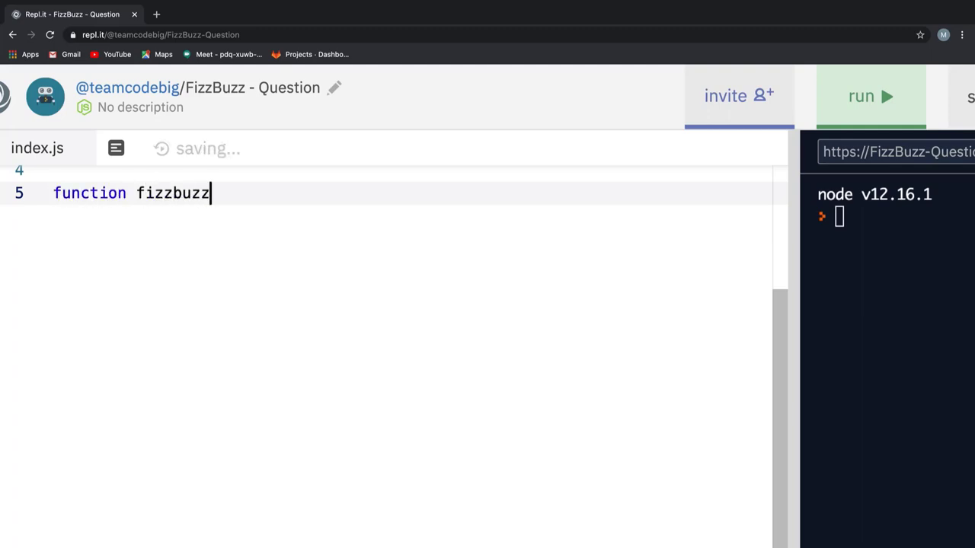
type("(iter)")
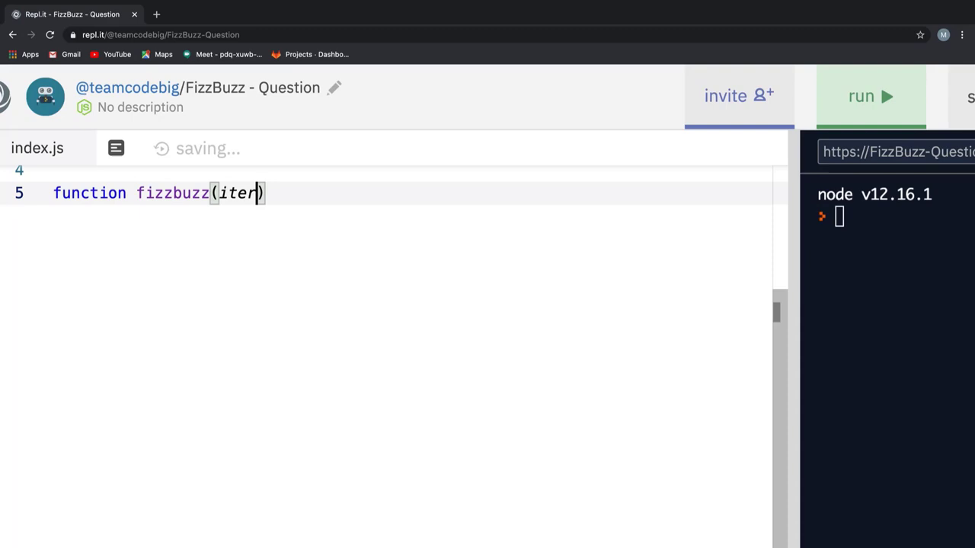
type("ations")
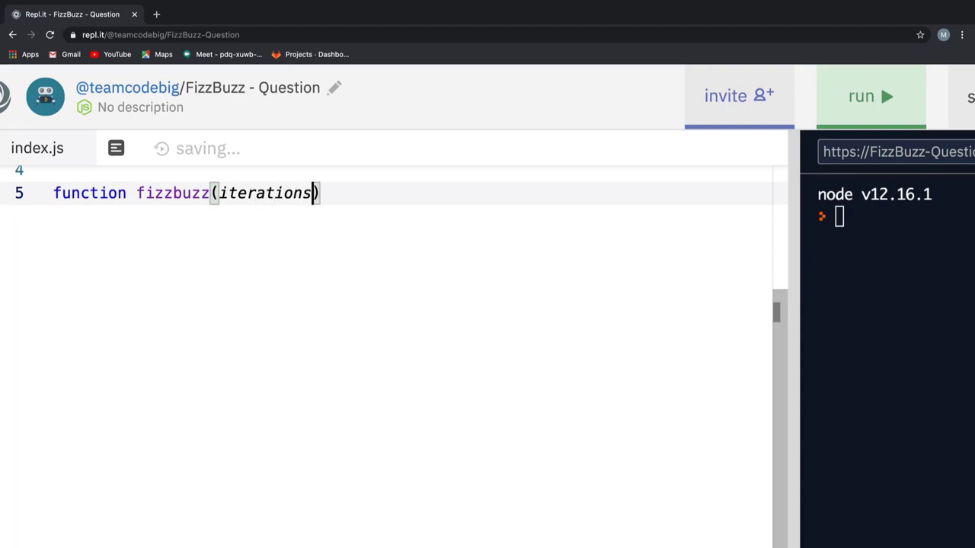
type("{")
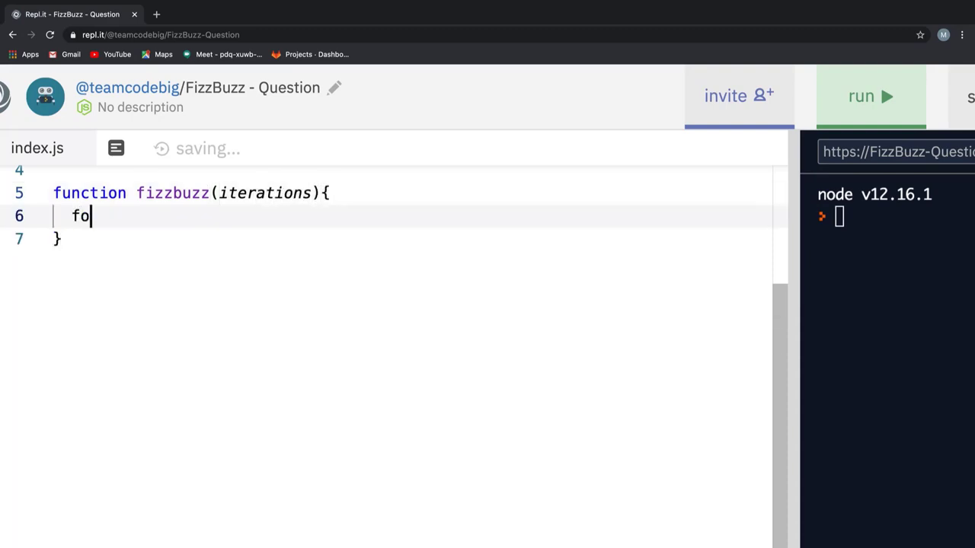
type("r(i")
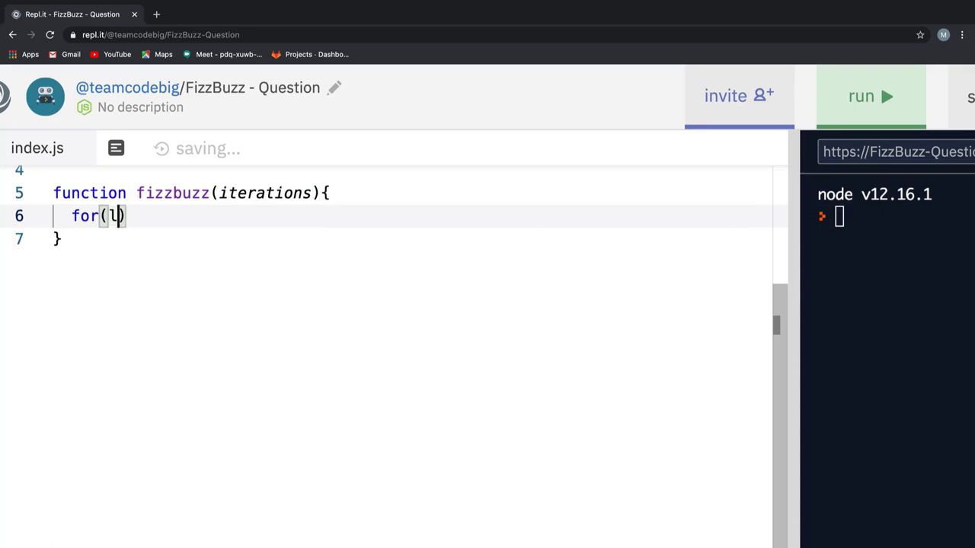
type("et i = 1")
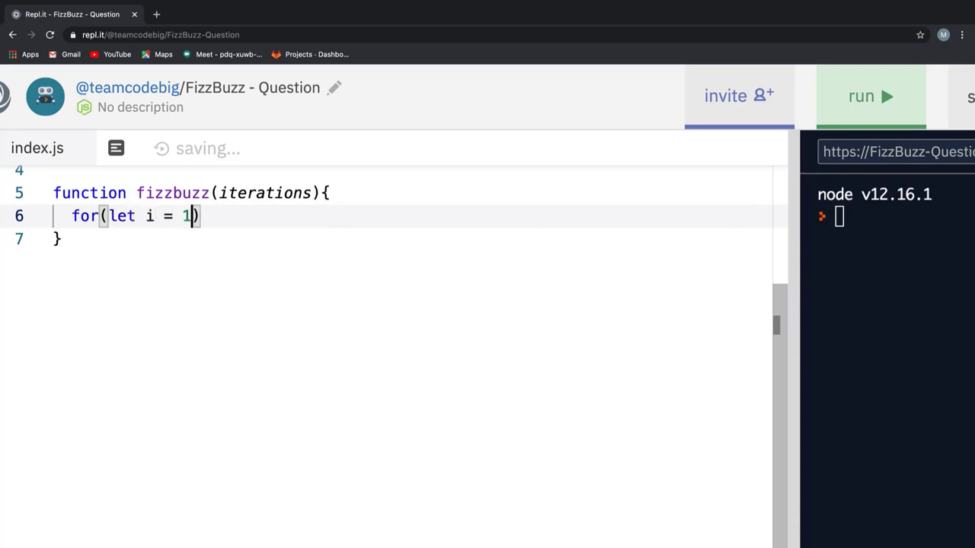
type("; i<")
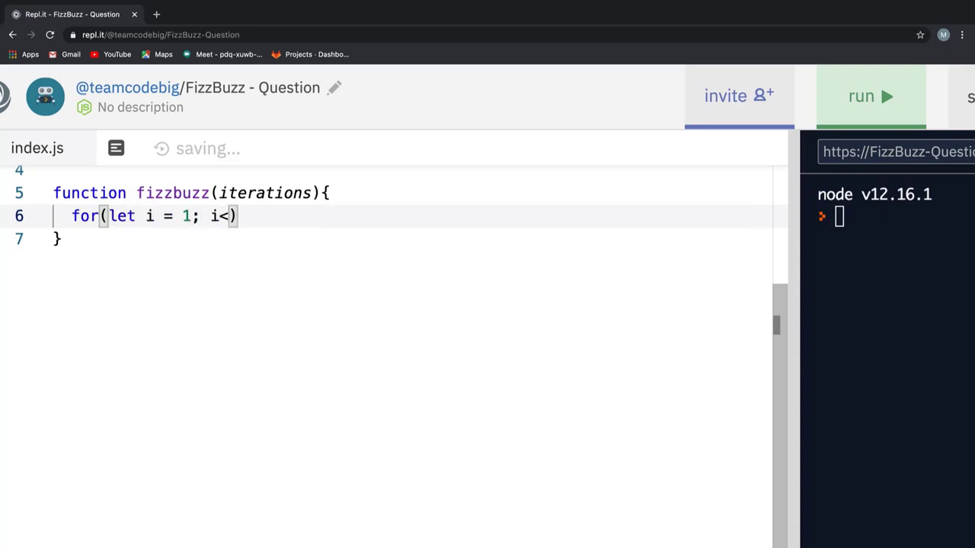
type("= iiterations; i")
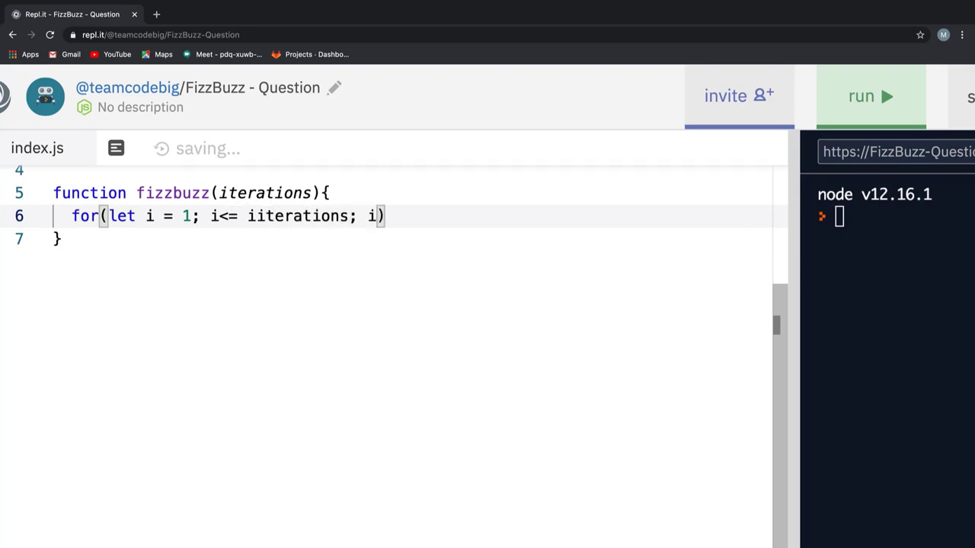
type("+){")
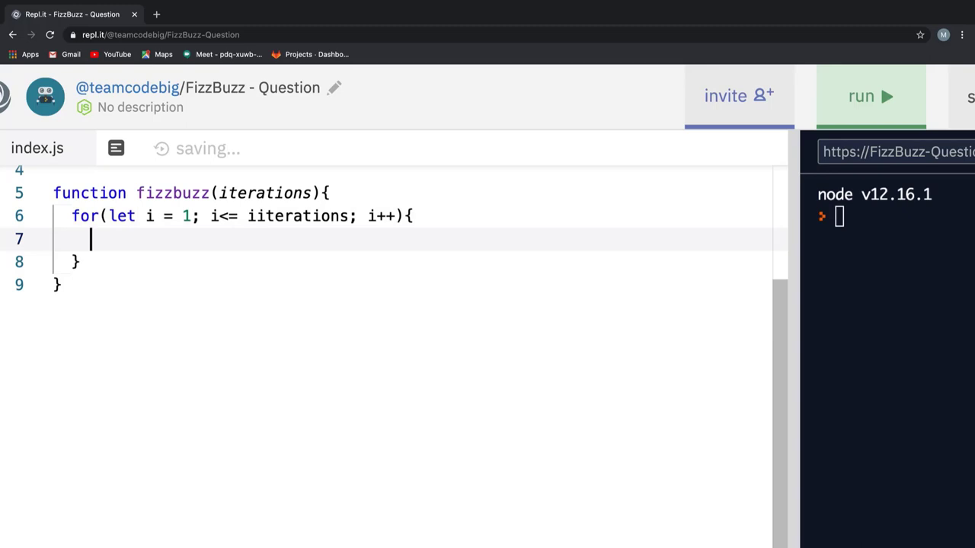
Step: Declare flags f = i % 3 === 0 and b = i % 5 === 0 inside the loop
type("let")
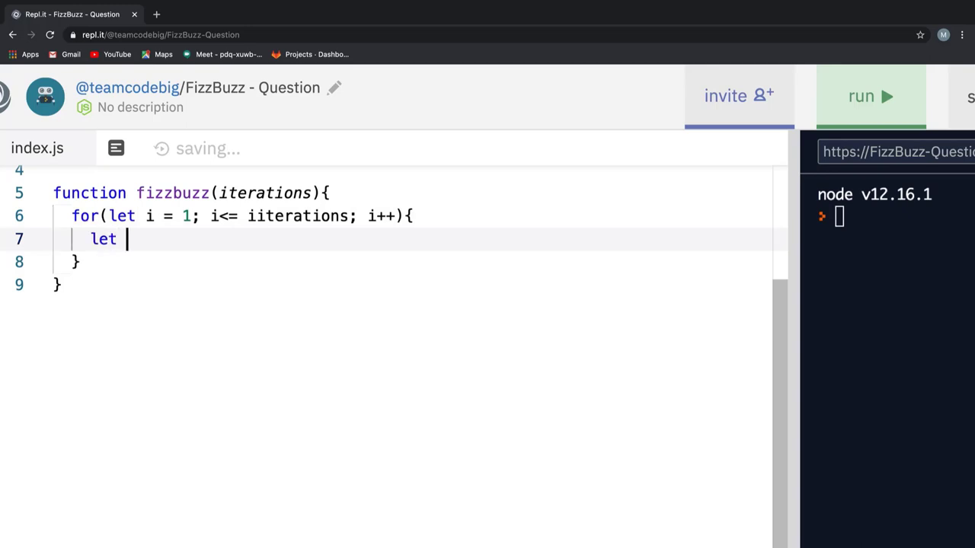
type("f = i")
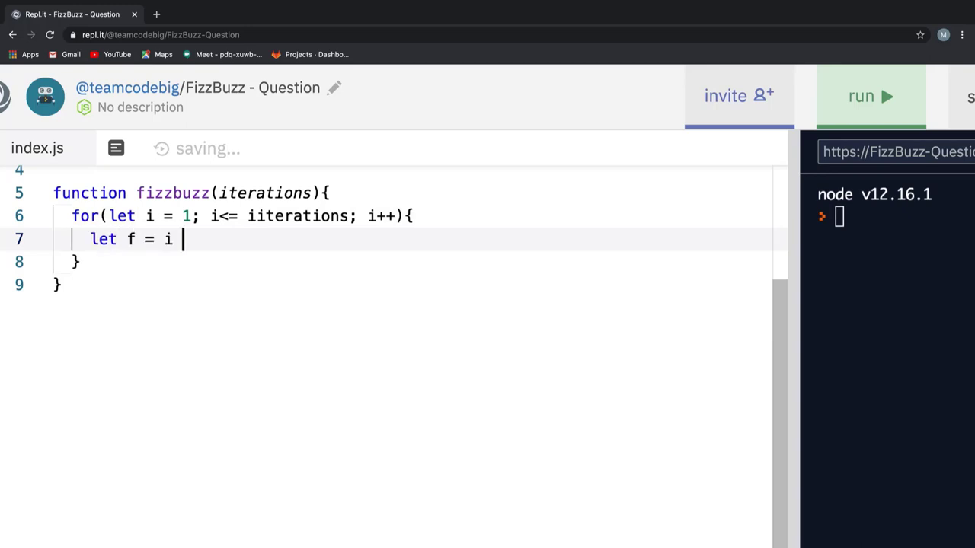
type("% 3 ===")
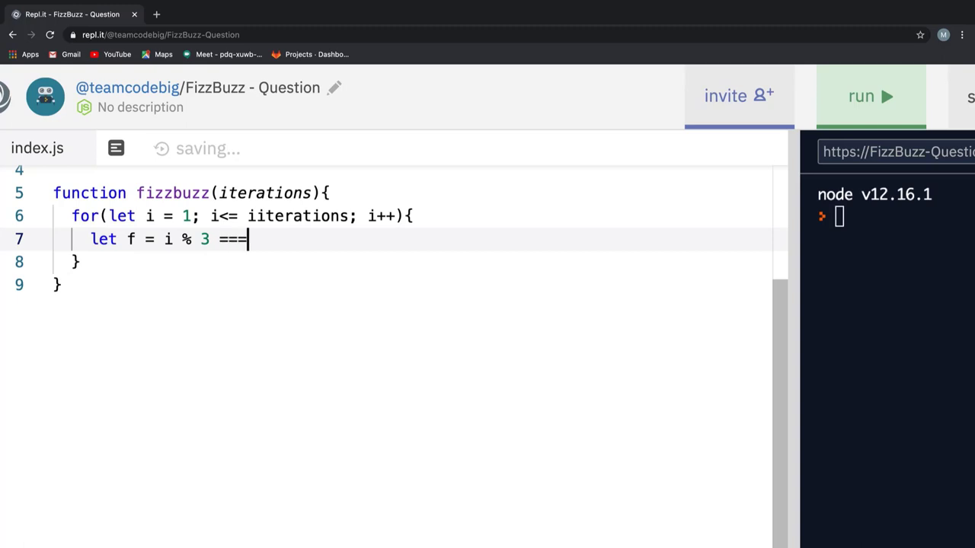
type("0;")
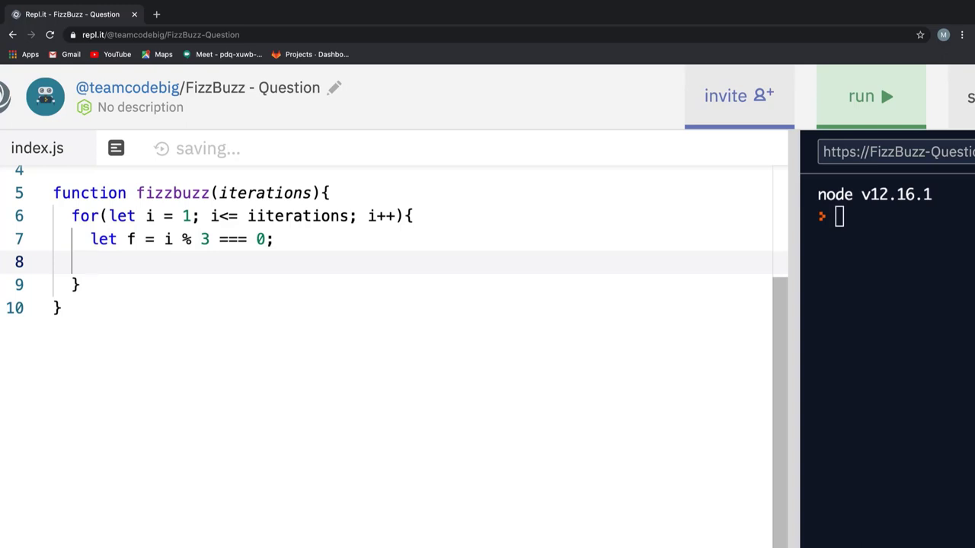
type("let b")
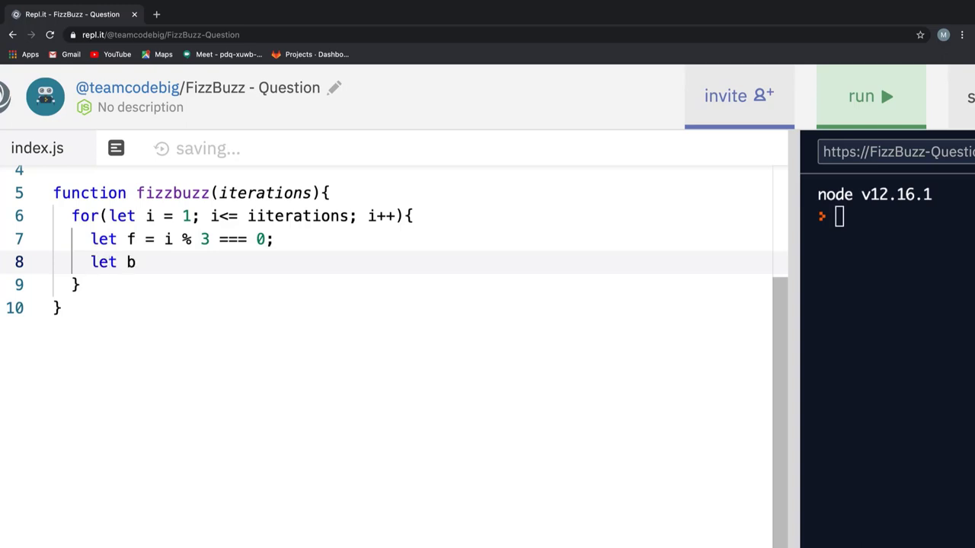
type("= i %")
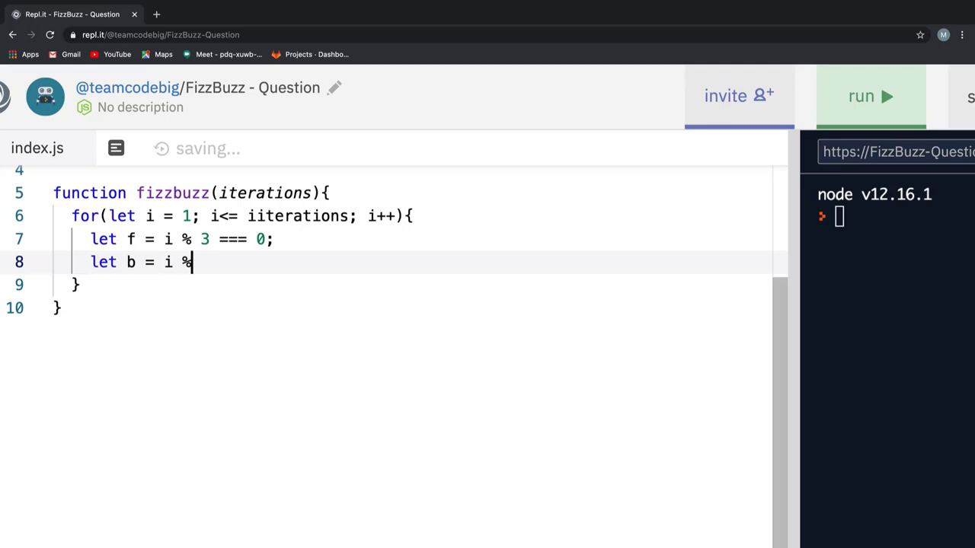
type("5 ===")
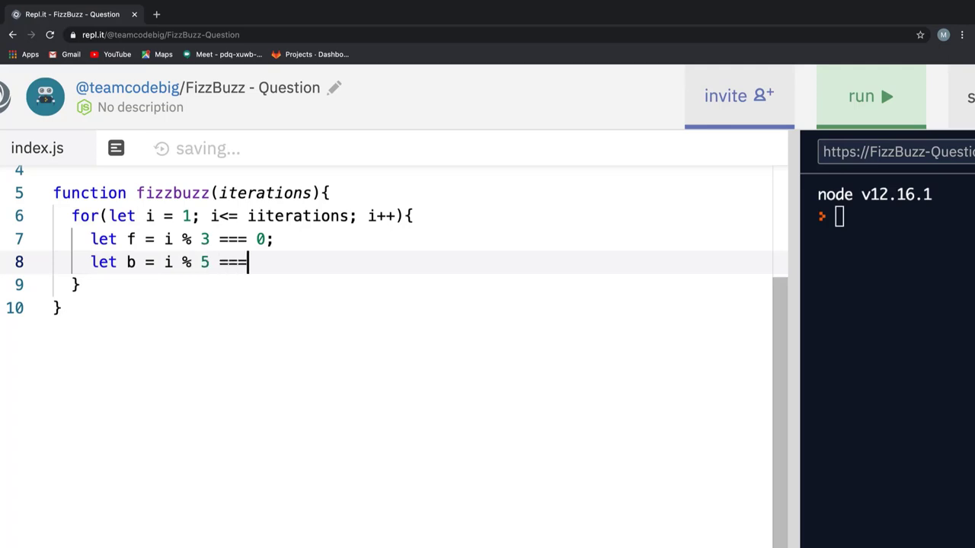
type("0;")
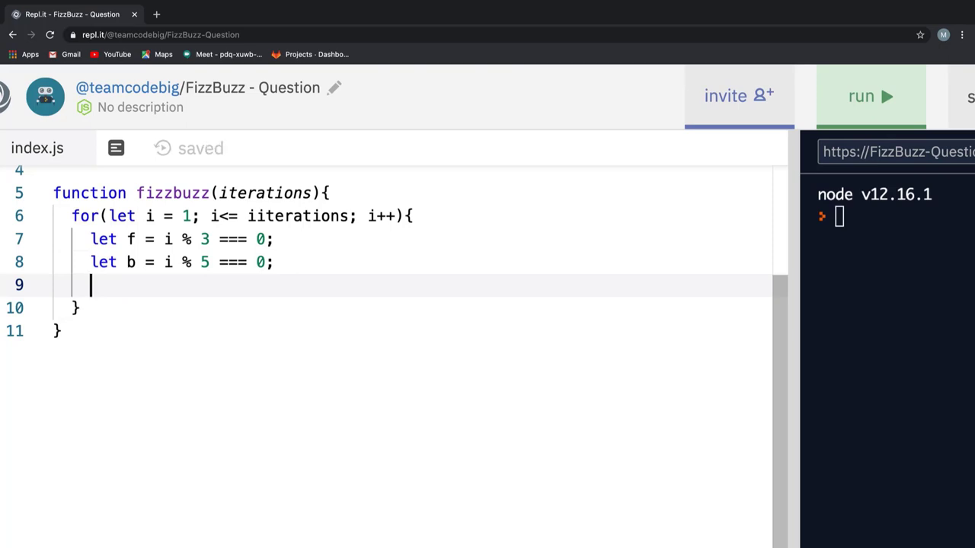
Step: Log the nested ternary f ? b ? "FizzBuzz" : "fizz" : b ? "buzz" : i and review its strings
type("console.log")
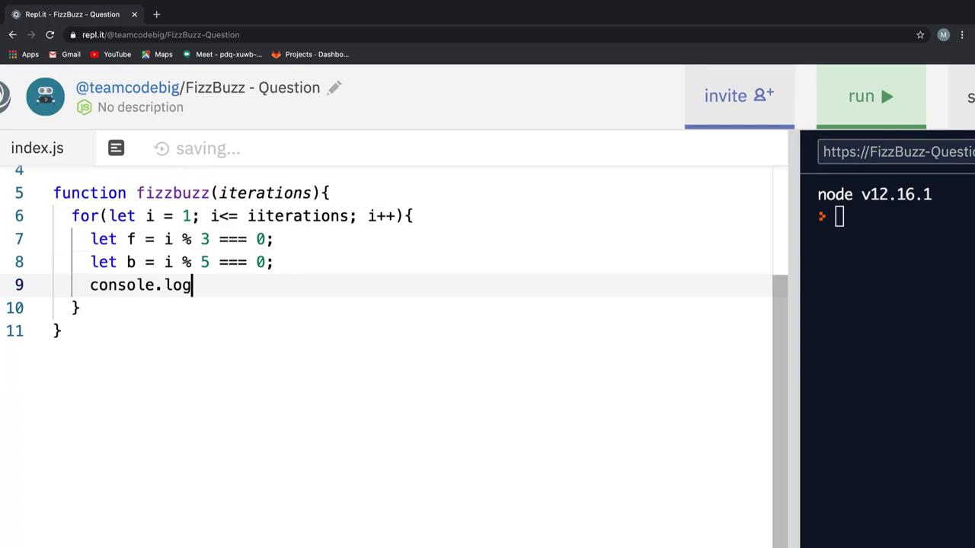
key("Backspace")
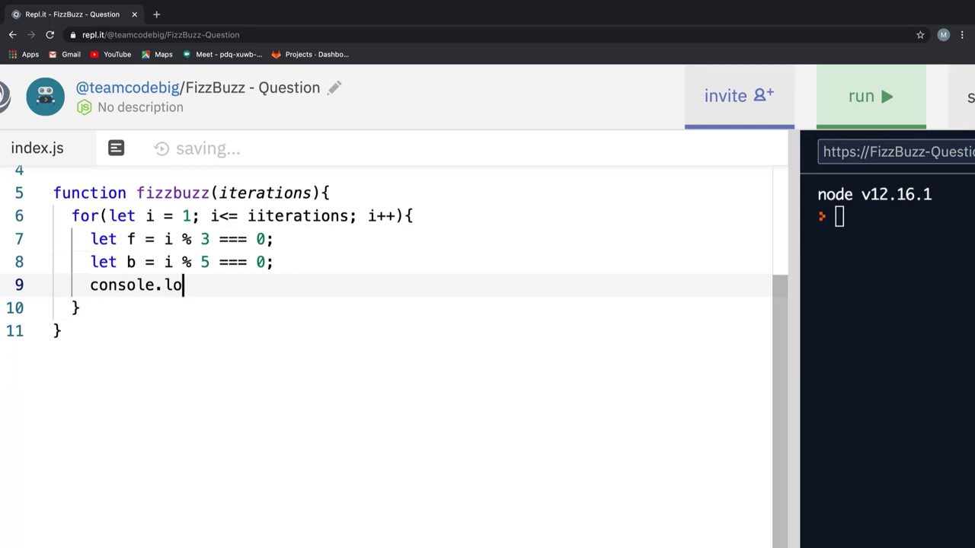
type("g()")
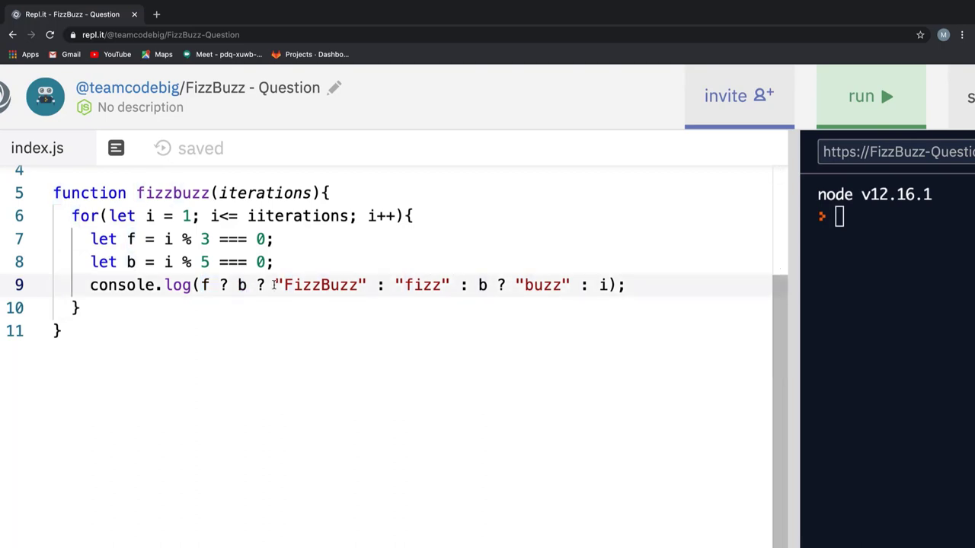
double_click(320, 285)
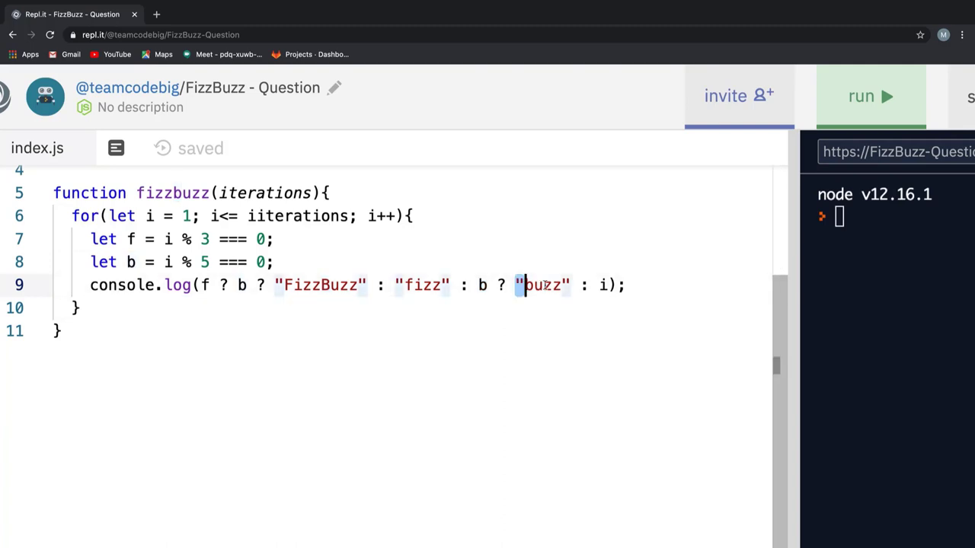
double_click(542, 285)
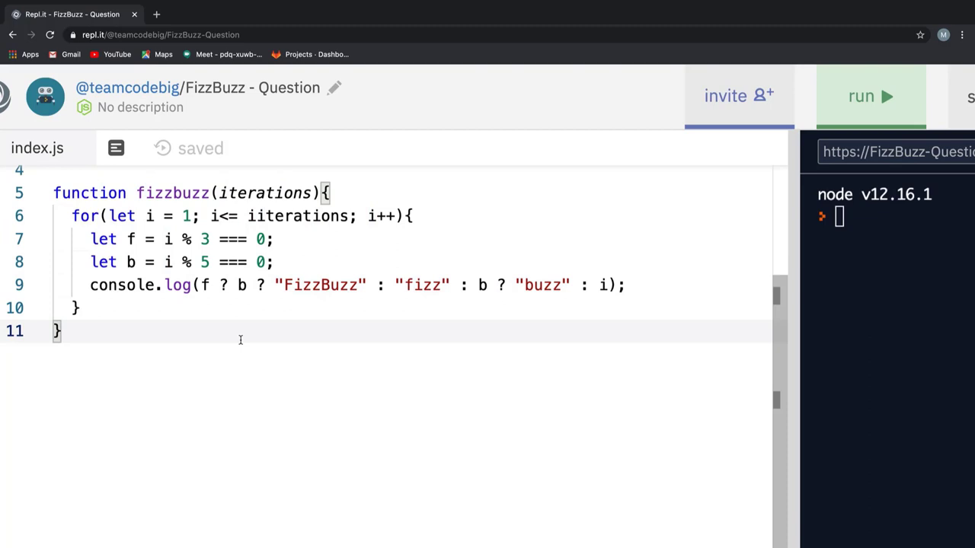
Step: Call fizzbuzz(1) below the function and run it for a single iteration
type("fi")
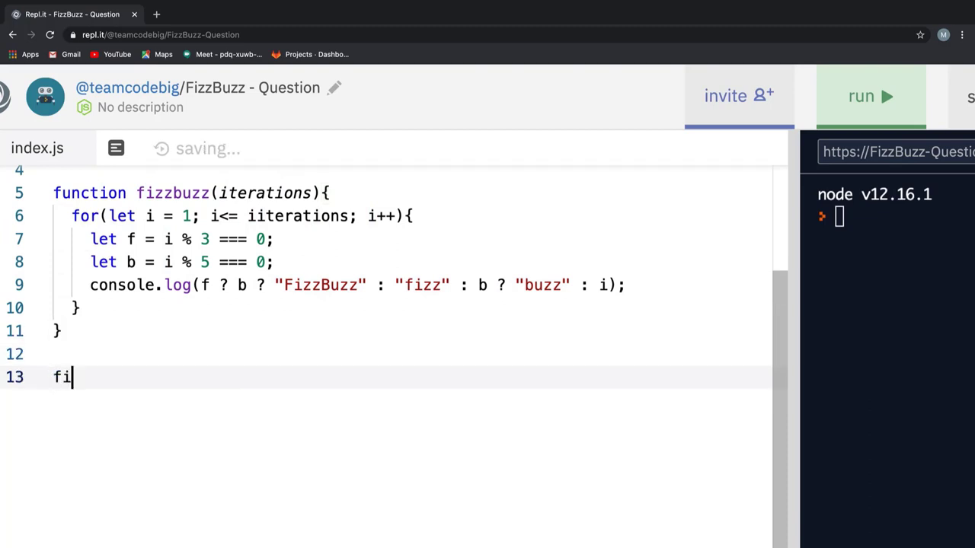
type("zzbuz")
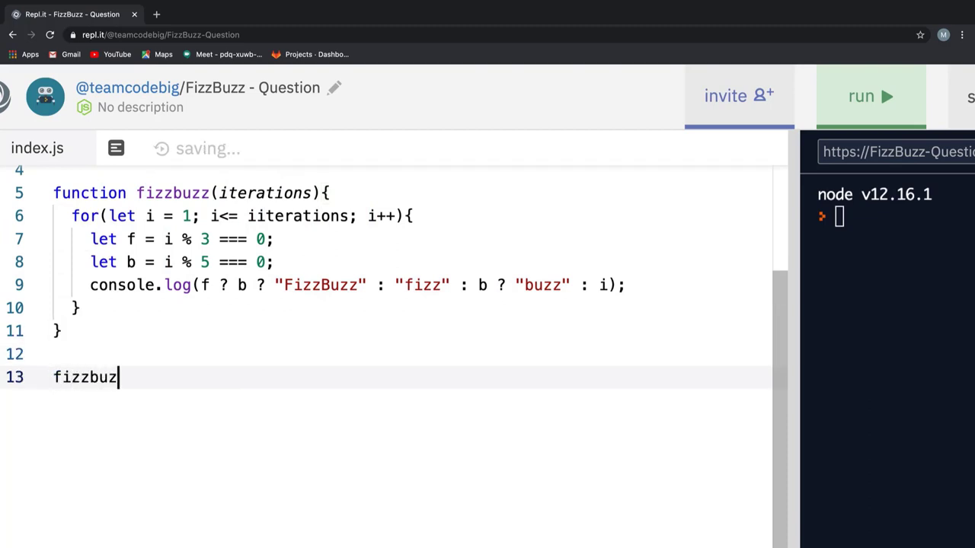
type("z()")
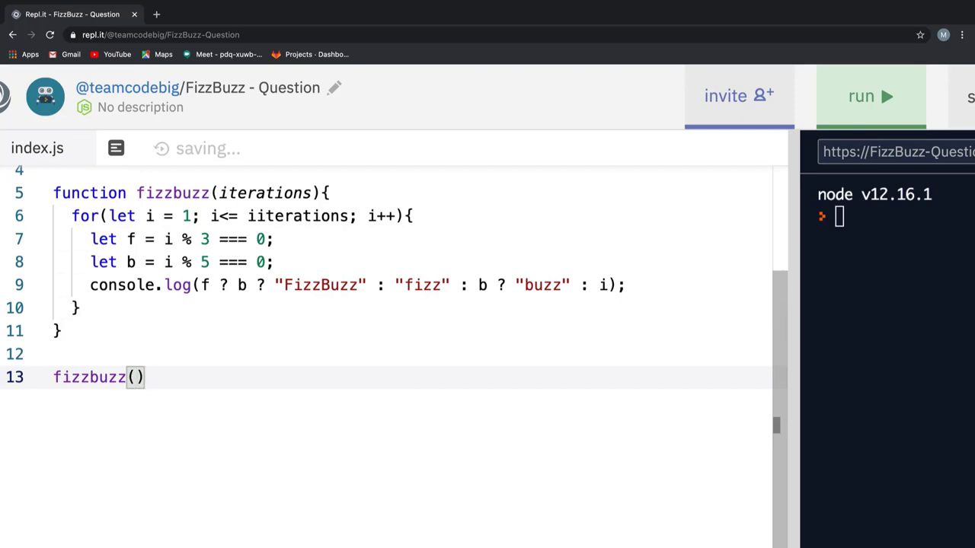
type("1")
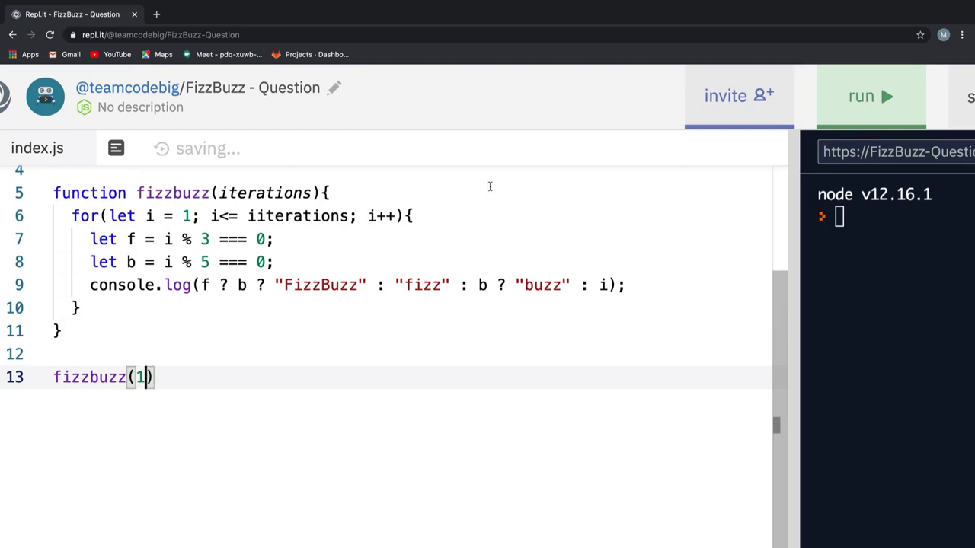
left_click(871, 96)
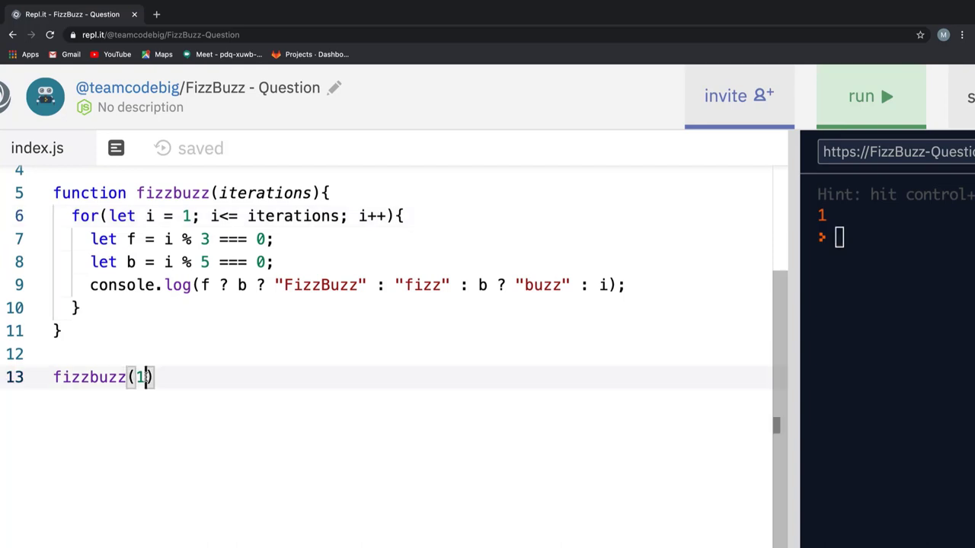
Step: Rerun with the argument changed to 10 and then 20, listing fizz, buzz and FizzBuzz
type("0")
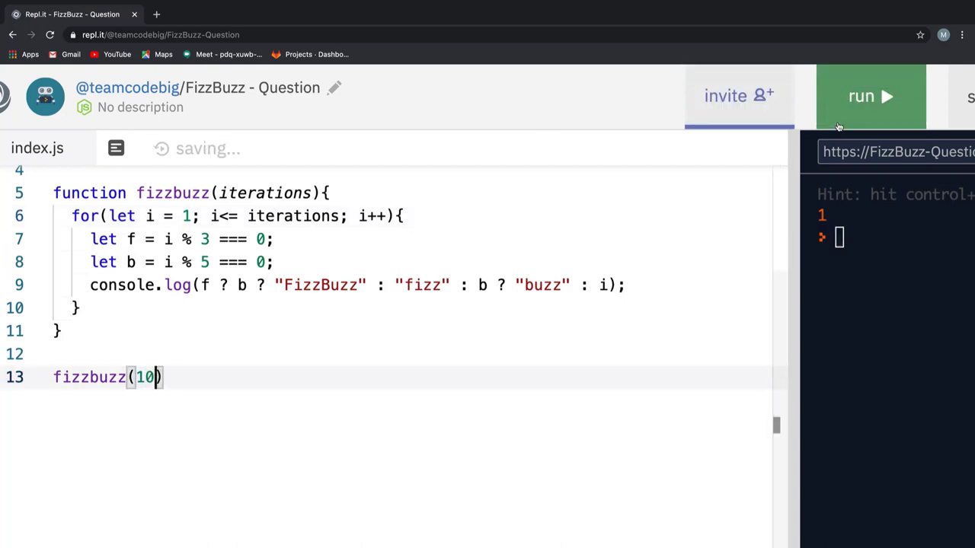
left_click(871, 96)
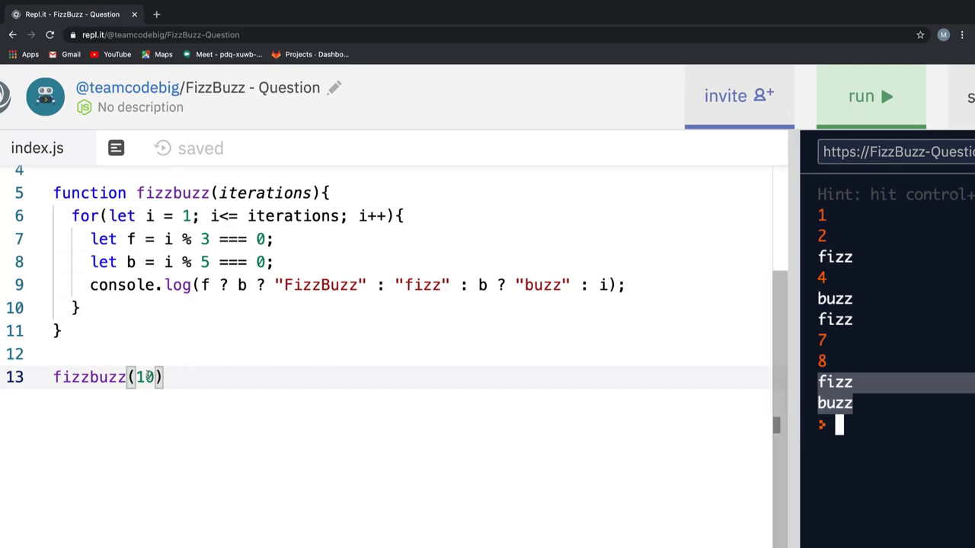
type("20")
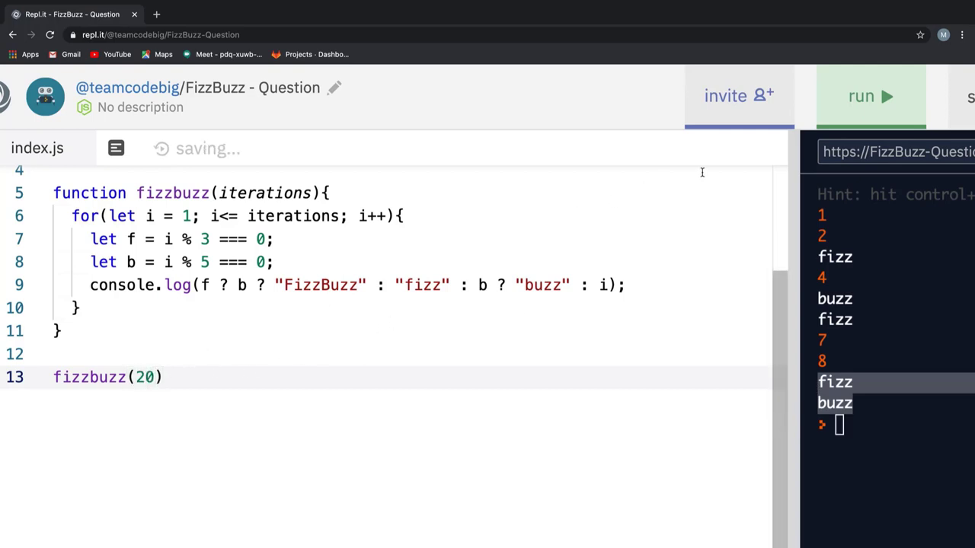
left_click(870, 96)
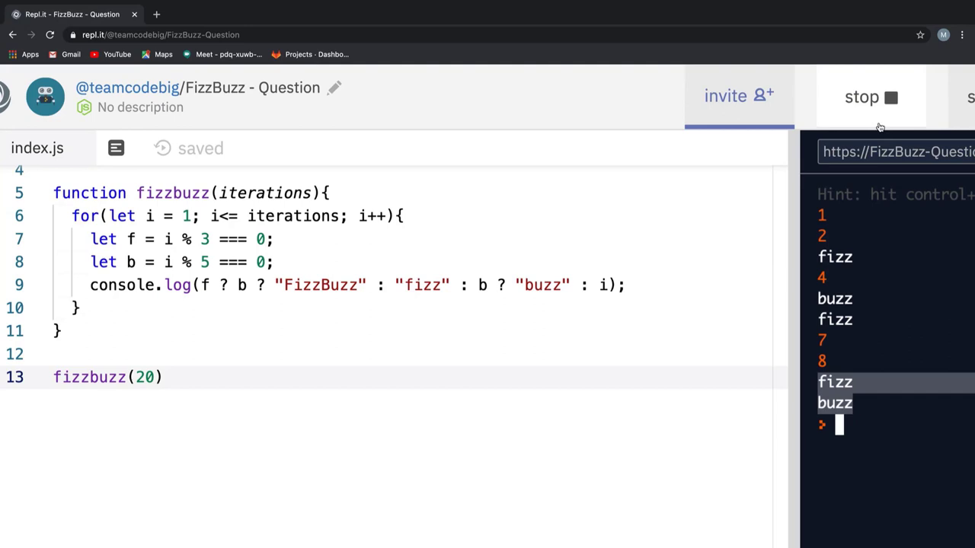
left_click(871, 97)
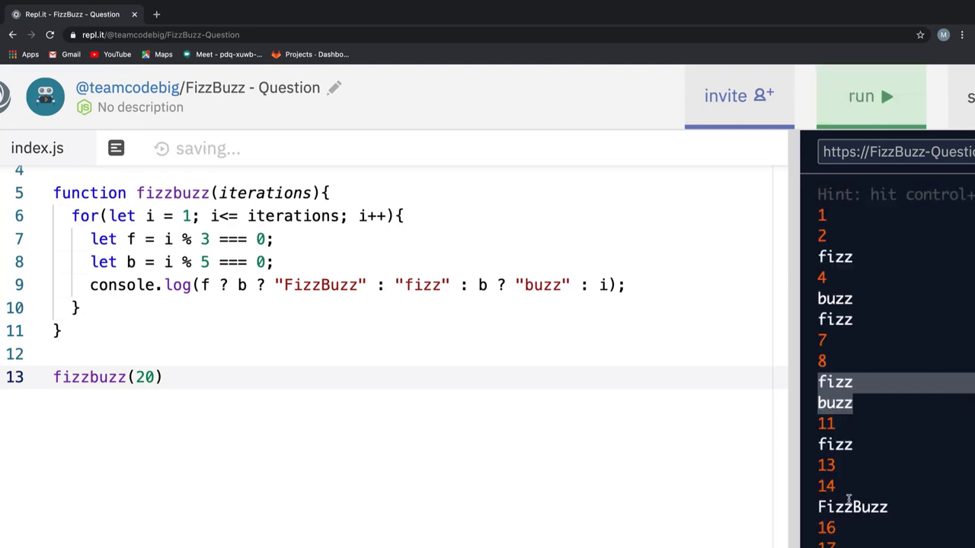
Step: Walk through the one-line version's ++i and string-concatenation expression and its console output
scroll("down", 3)
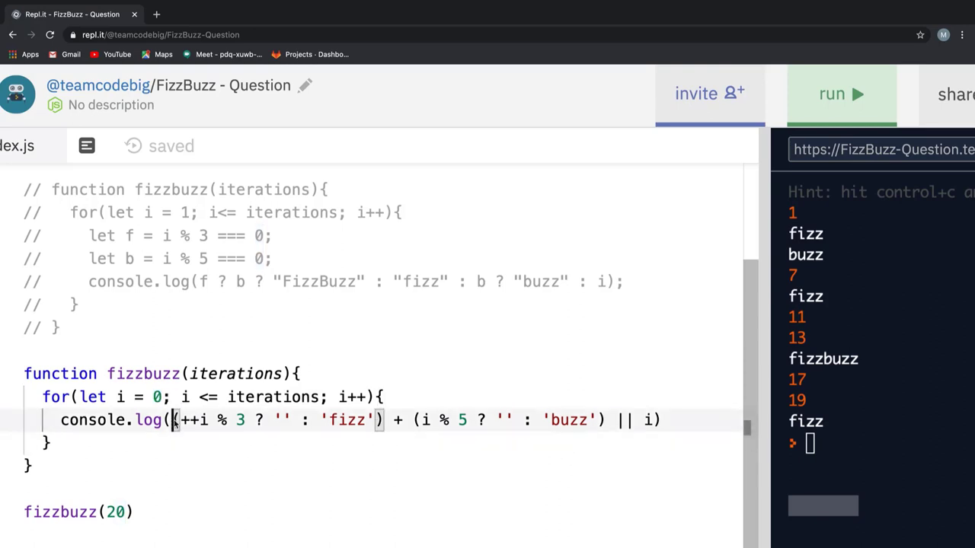
left_click_drag(173, 421, 663, 420)
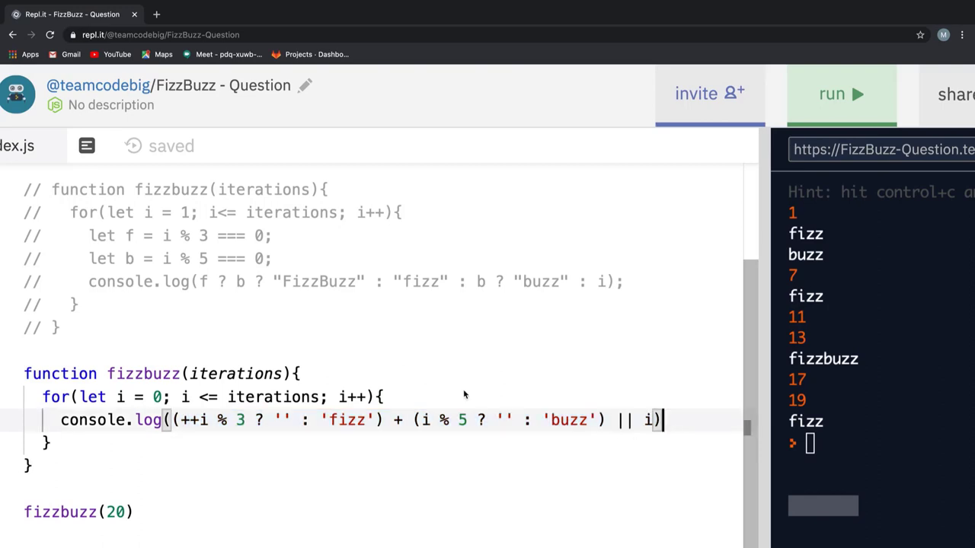
left_click(179, 420)
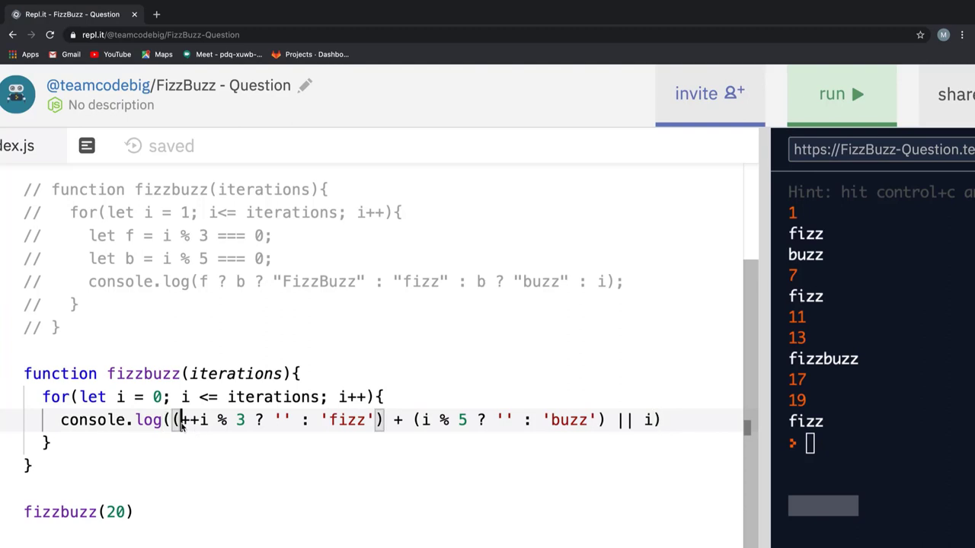
double_click(194, 420)
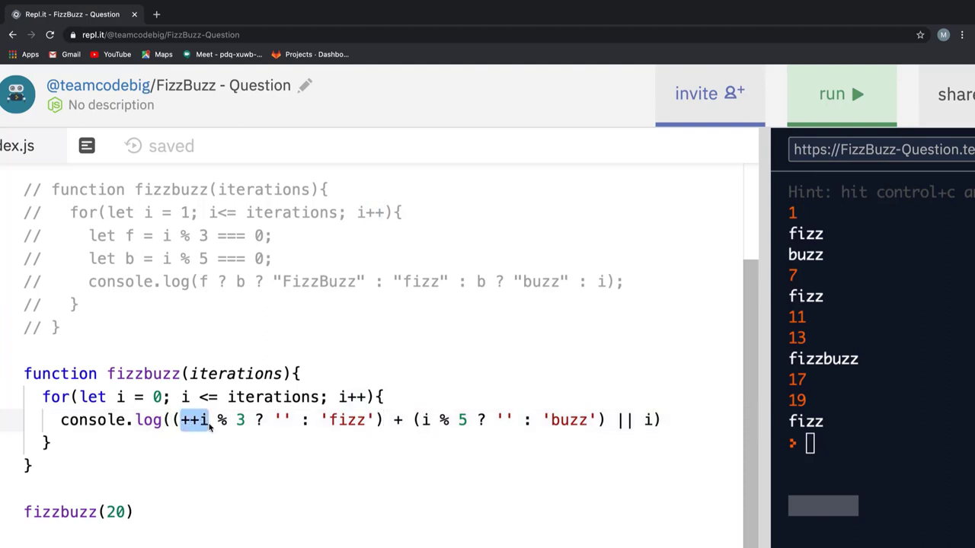
mouse_move(341, 445)
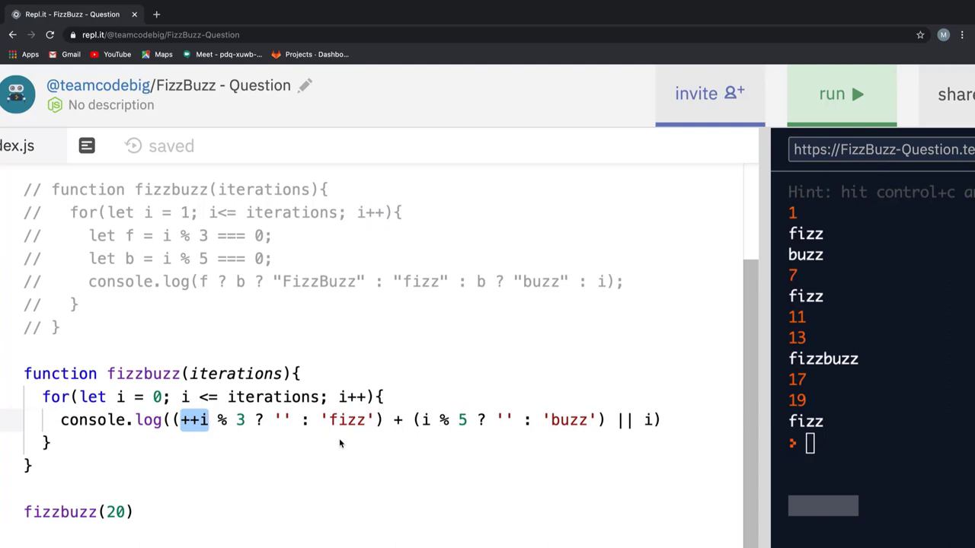
left_click_drag(183, 421, 384, 421)
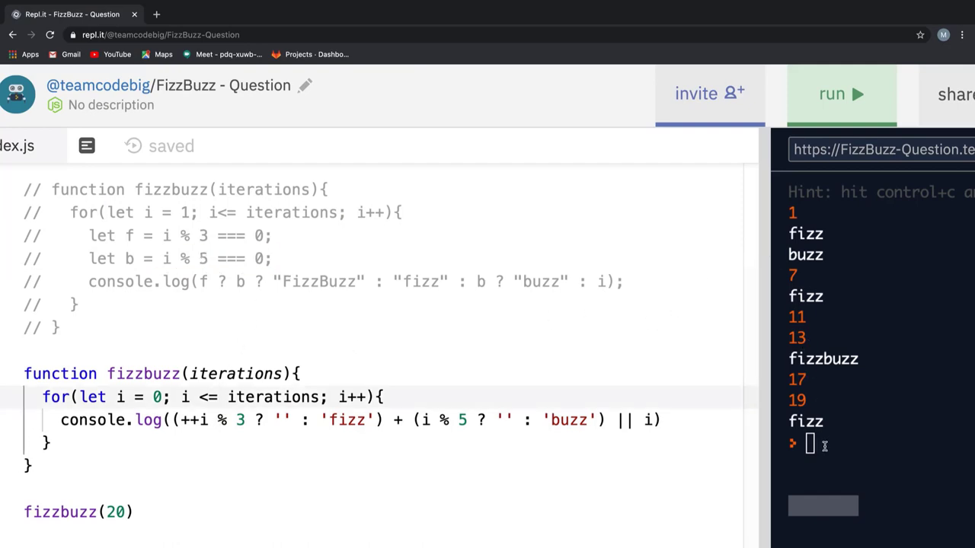
double_click(823, 360)
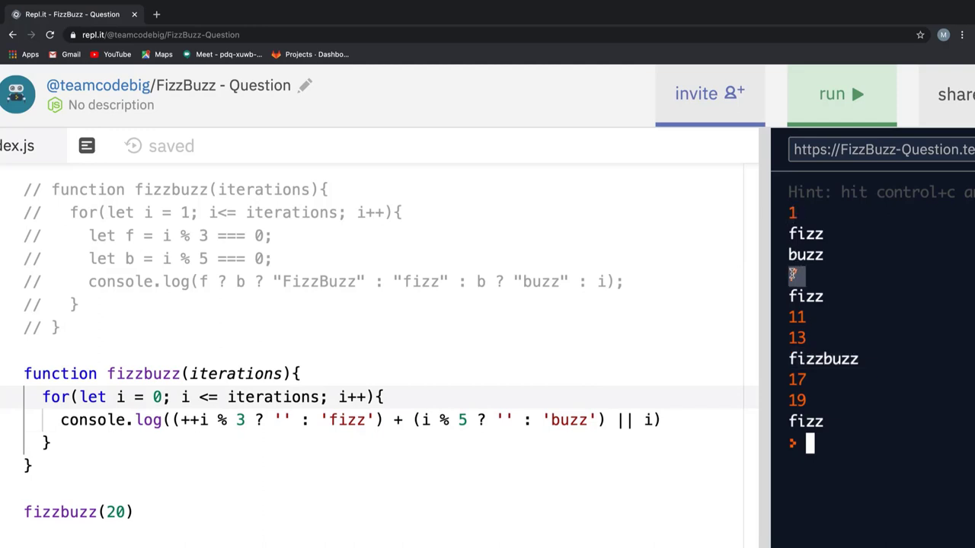
mouse_move(814, 328)
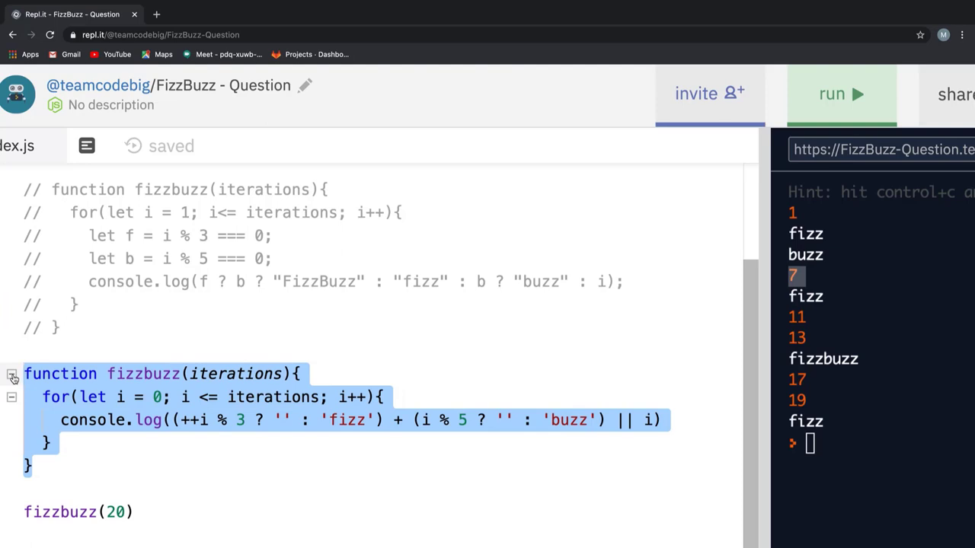
mouse_move(12, 378)
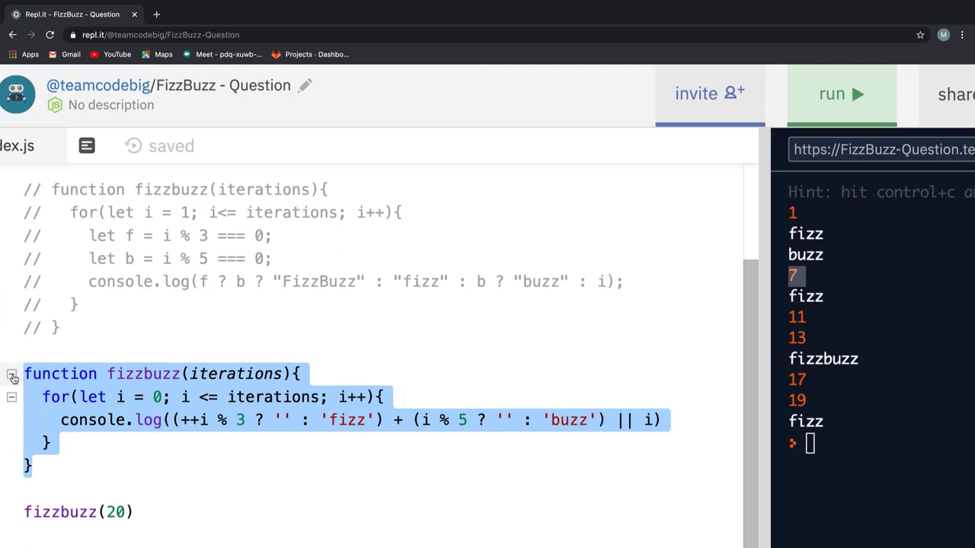